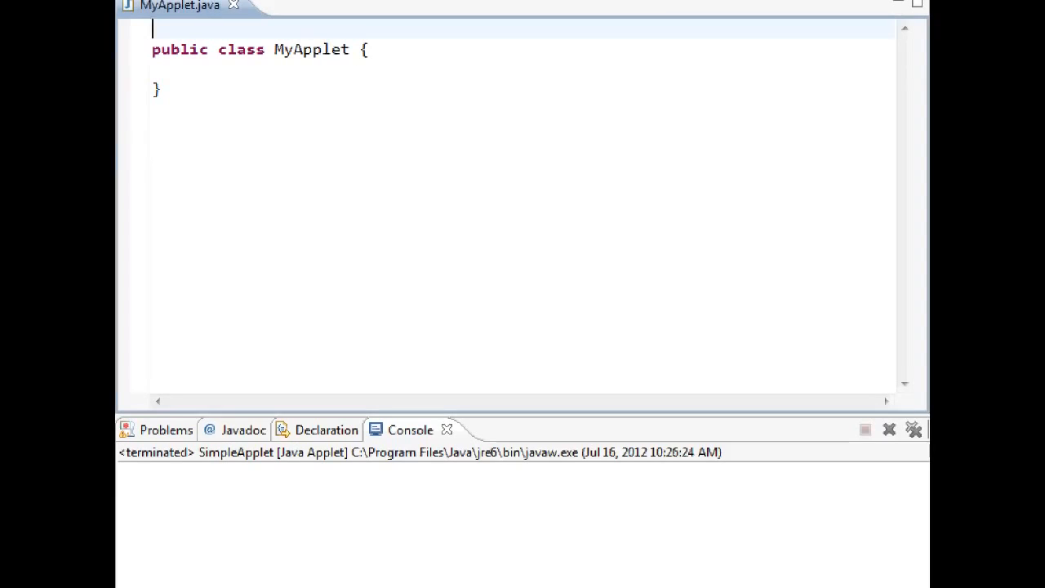
Insert a blank line above the MyApplet class declaration.
{"action": "key", "text": "enter"}
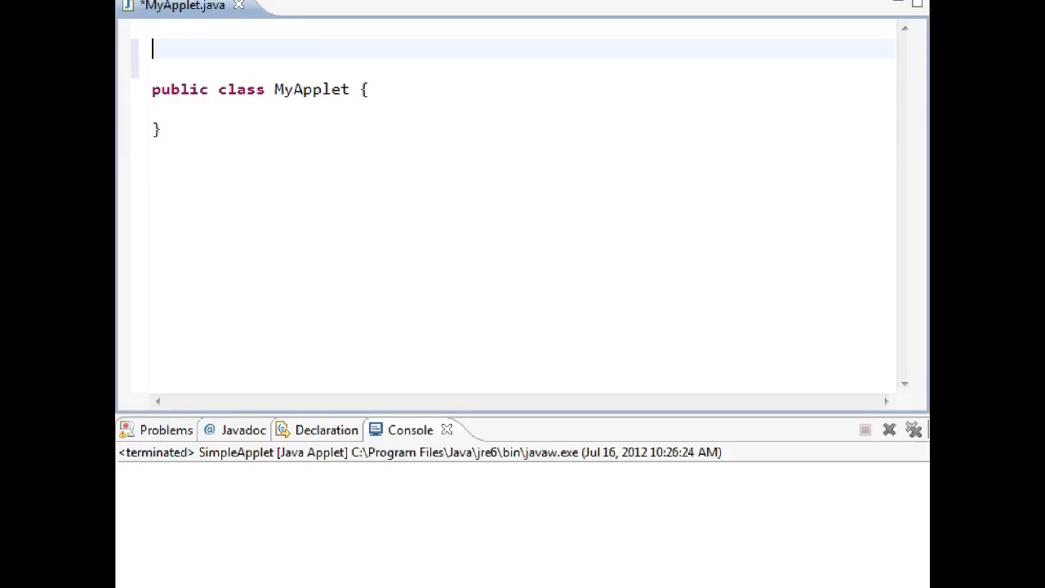
Add 'import java.applet.*;' as the first line of the file.
{"action": "type", "text": "i"}
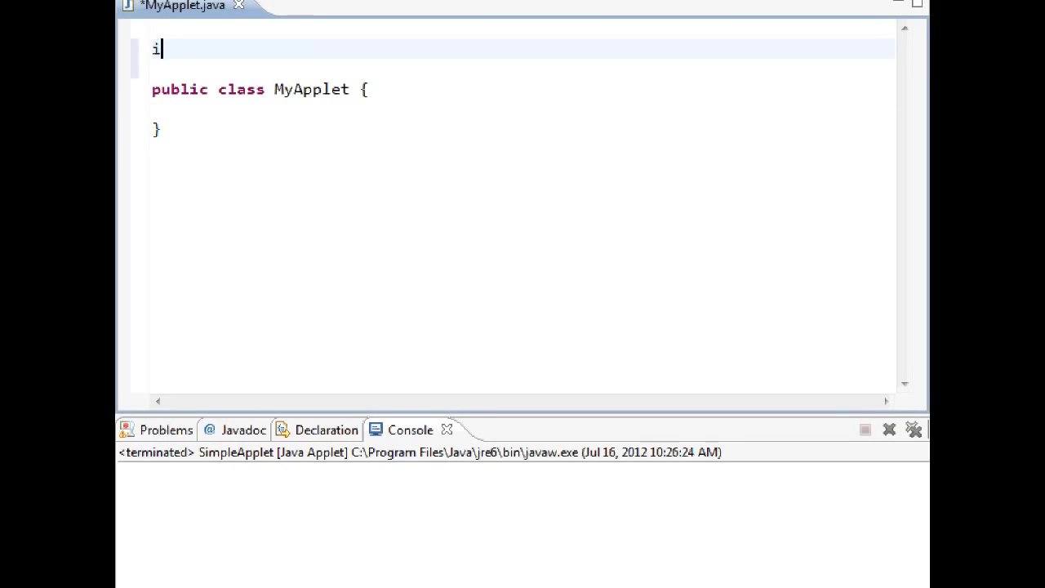
{"action": "type", "text": "mport ja"}
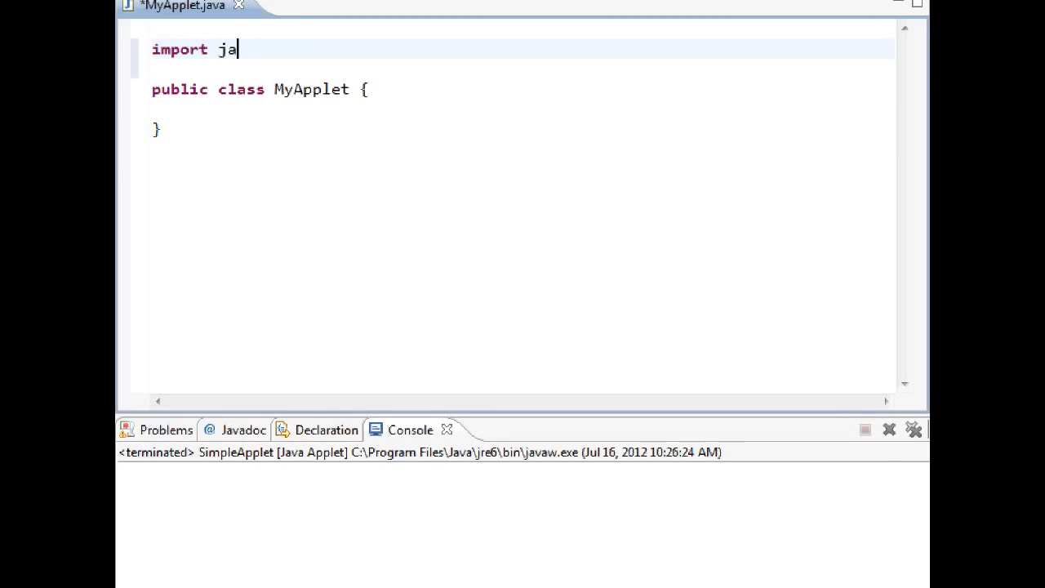
{"action": "type", "text": "va."}
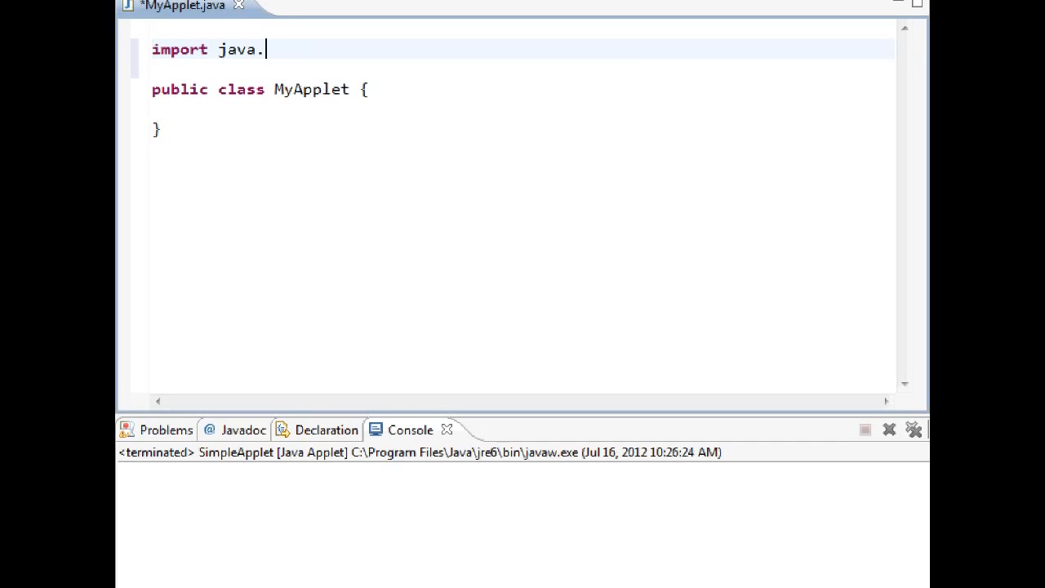
{"action": "type", "text": "applet.*;"}
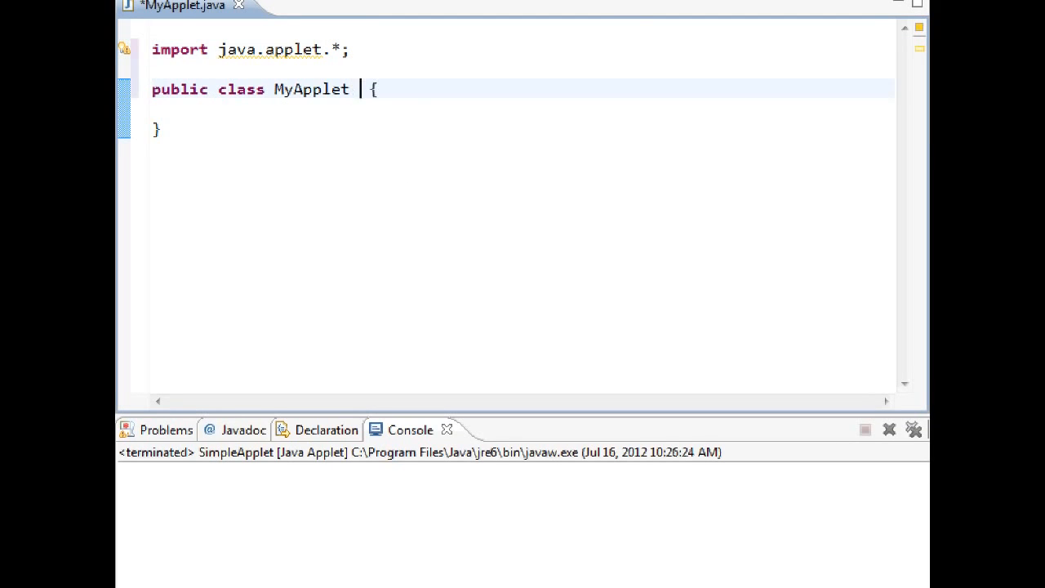
Make MyApplet extend Applet in the class declaration.
{"action": "type", "text": "extends A"}
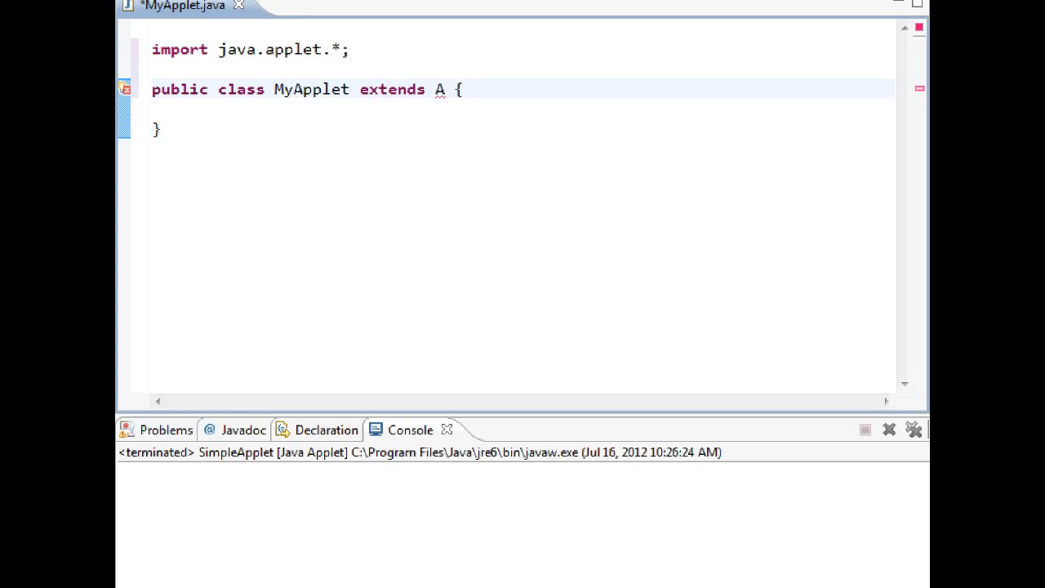
{"action": "type", "text": "p"}
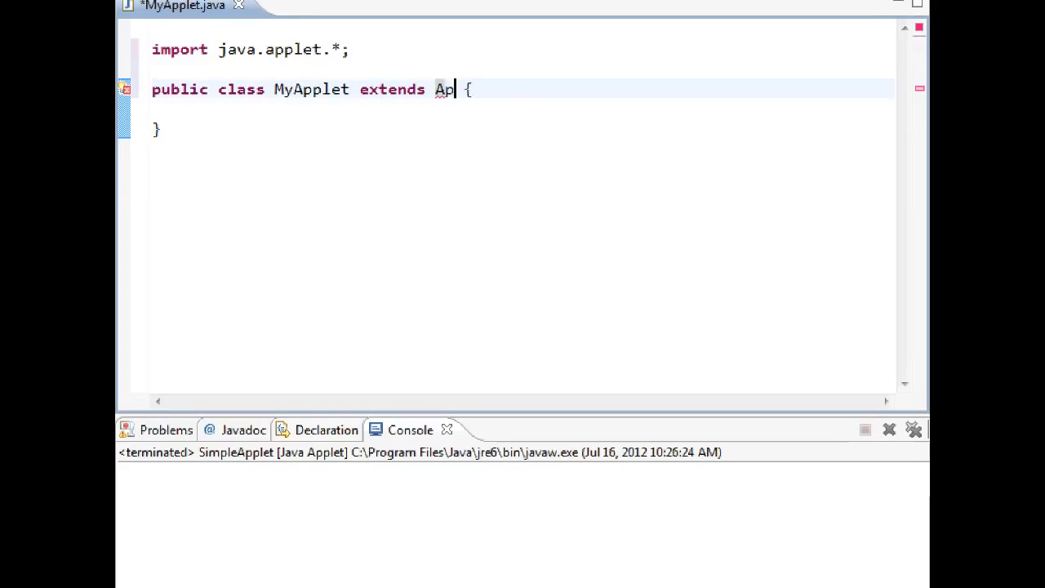
{"action": "type", "text": "plet"}
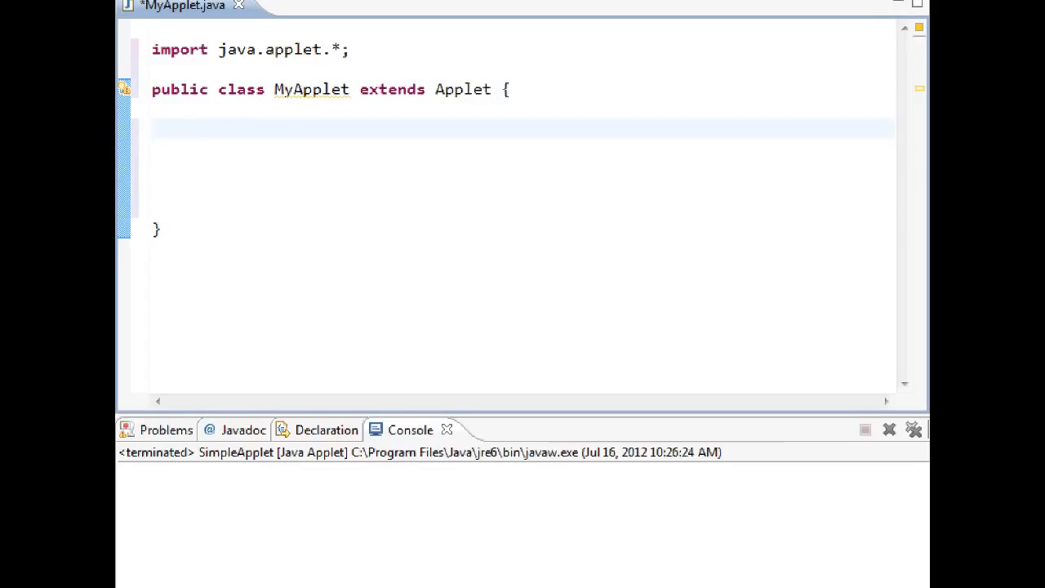
Declare an empty 'public void paint(Graphics x){' method, choosing java.awt Graphics from content assist.
{"action": "left_click", "coordinate": [190, 129]}
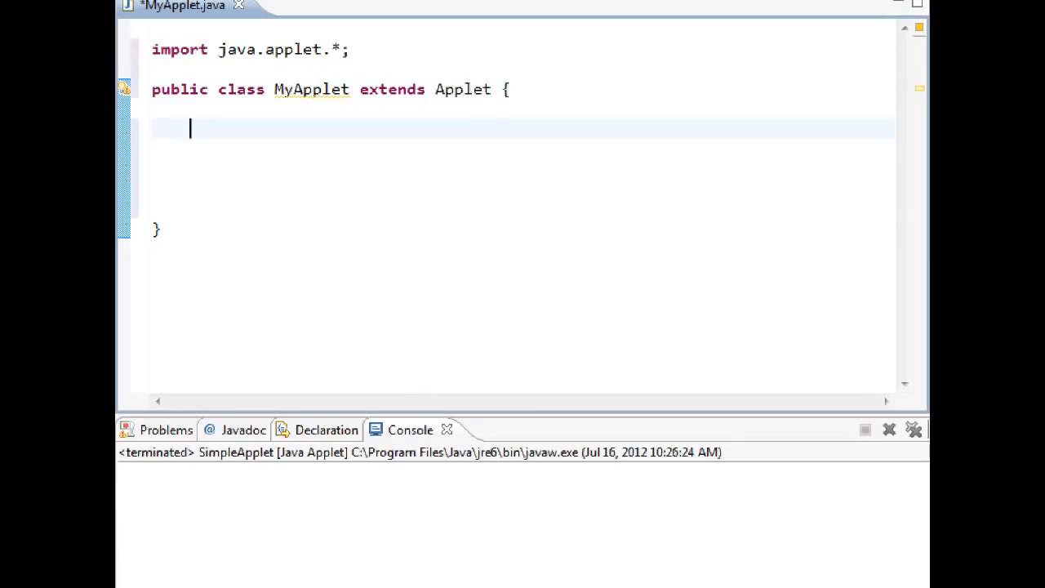
{"action": "type", "text": "publi"}
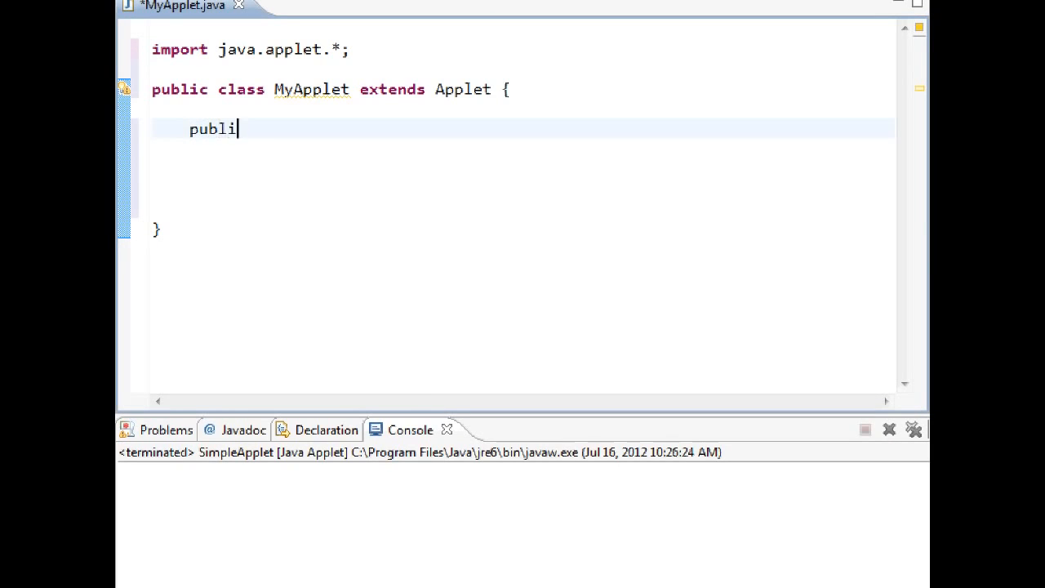
{"action": "type", "text": "c void"}
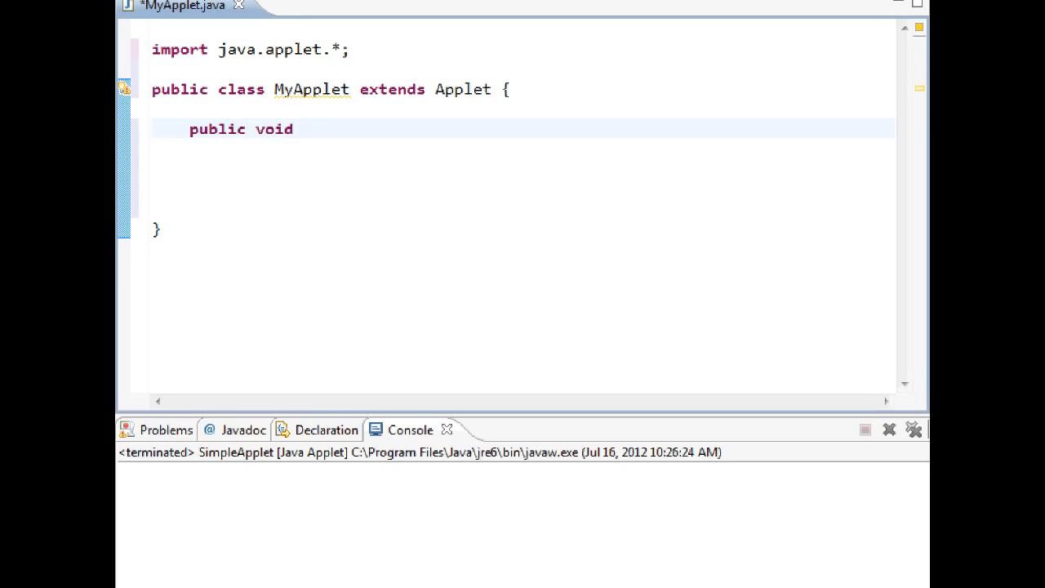
{"action": "type", "text": "pa"}
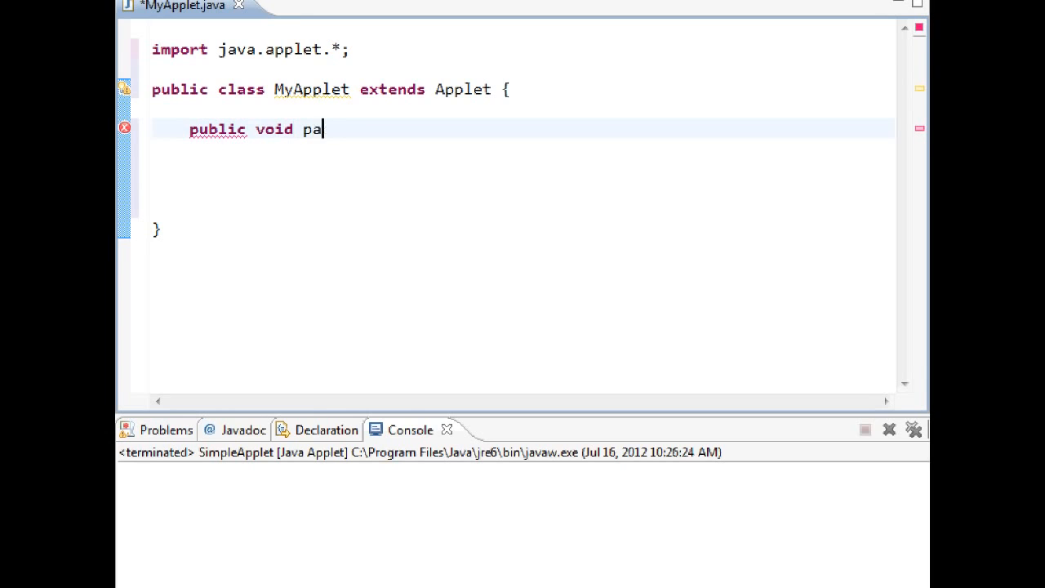
{"action": "type", "text": "int()"}
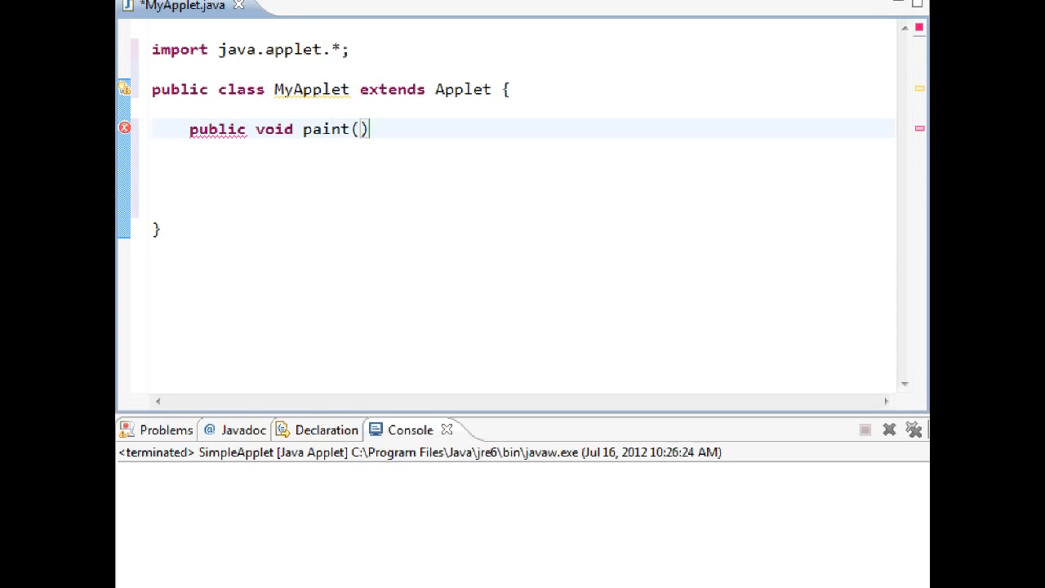
{"action": "type", "text": "G"}
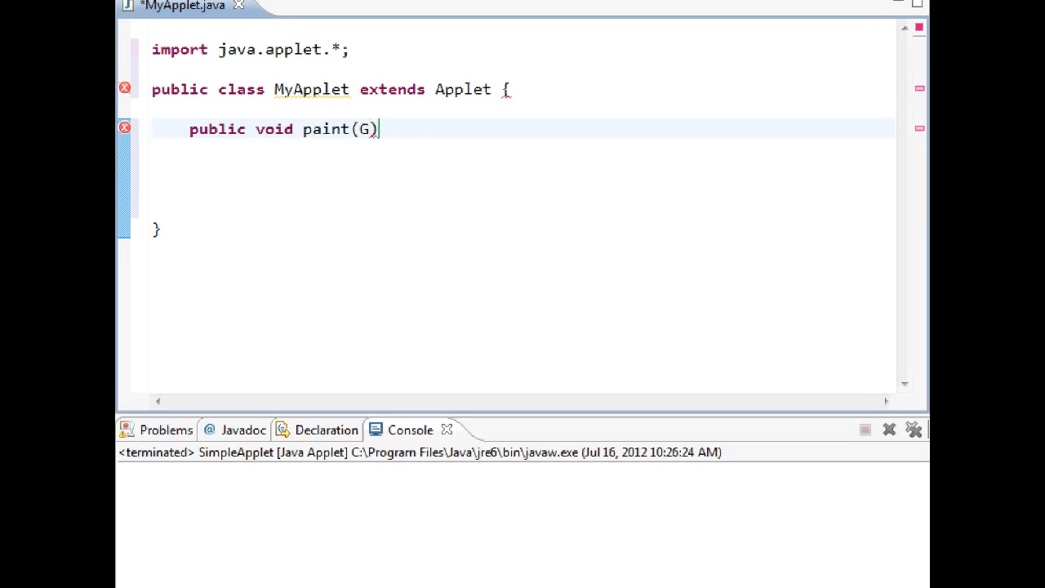
{"action": "type", "text": "raphic"}
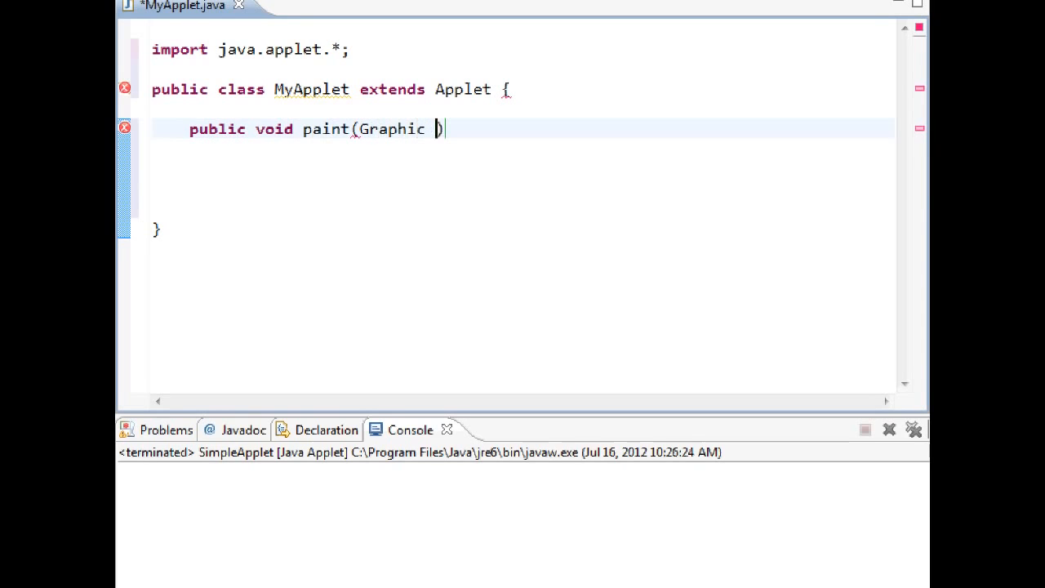
{"action": "type", "text": "x"}
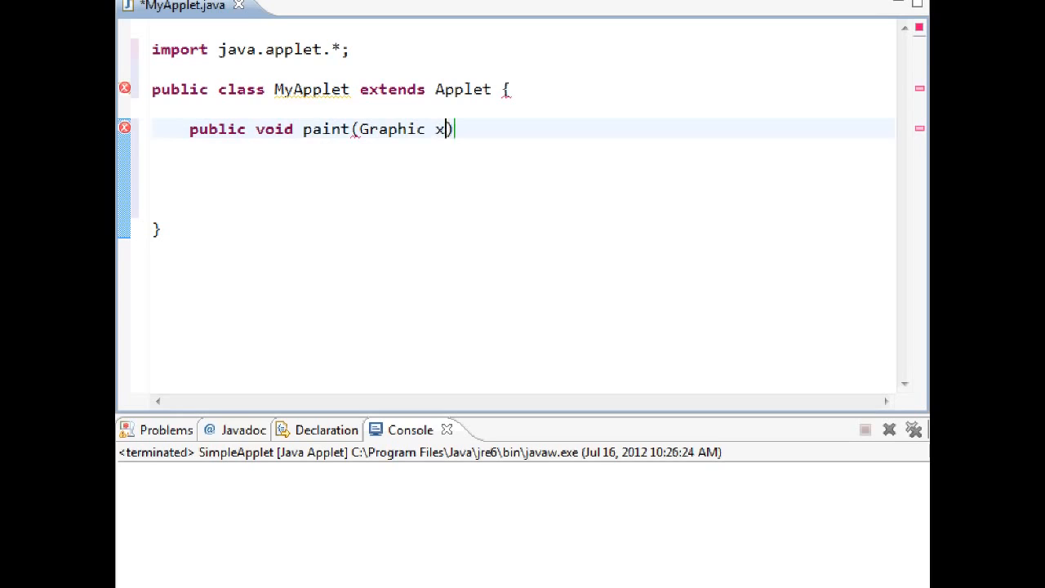
{"action": "type", "text": "{"}
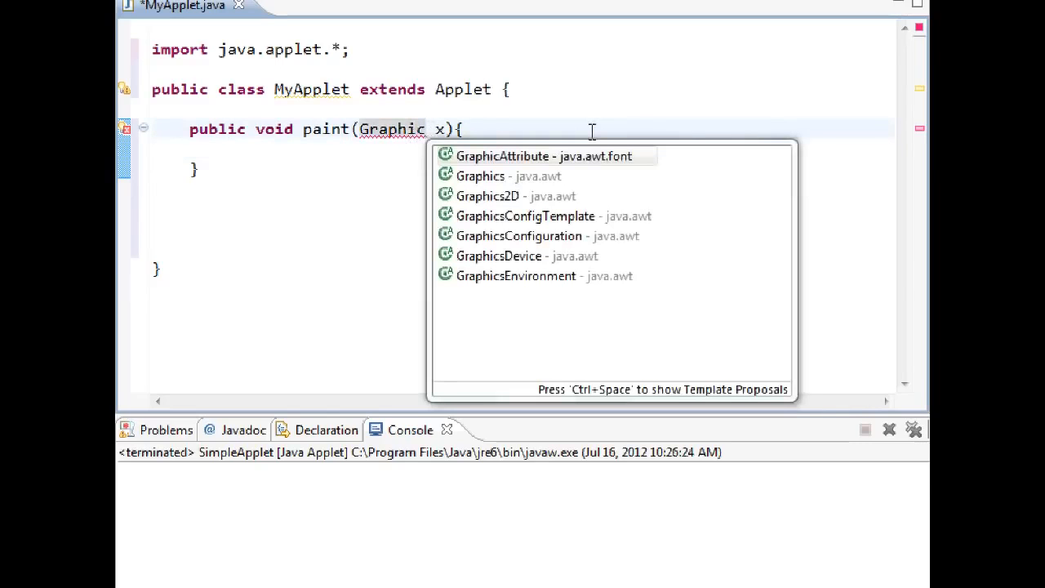
{"action": "left_click", "coordinate": [480, 176]}
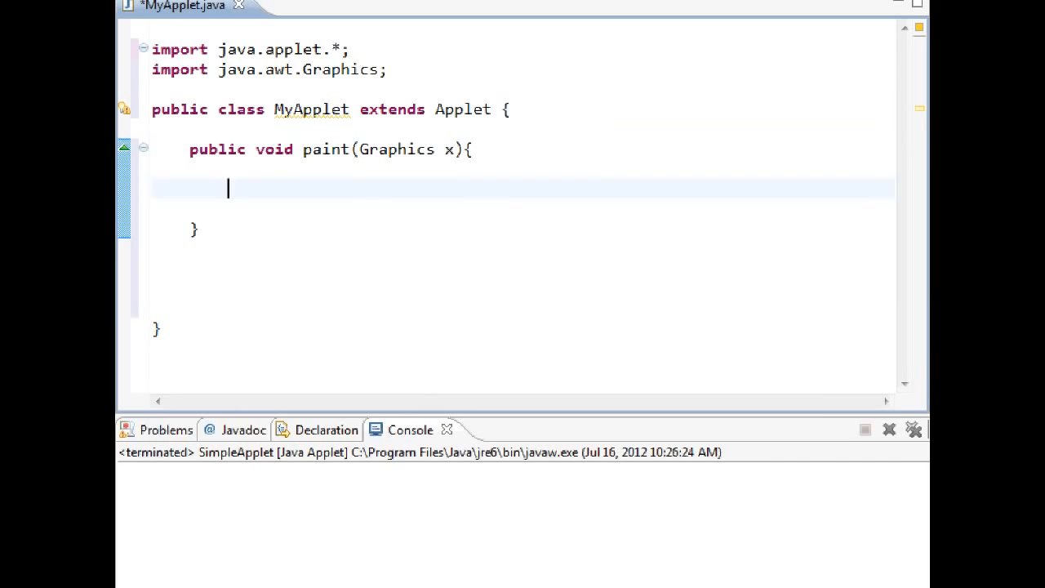
Call x.drawString("This is my very first applet", 100, 200) inside paint.
{"action": "type", "text": "x.d"}
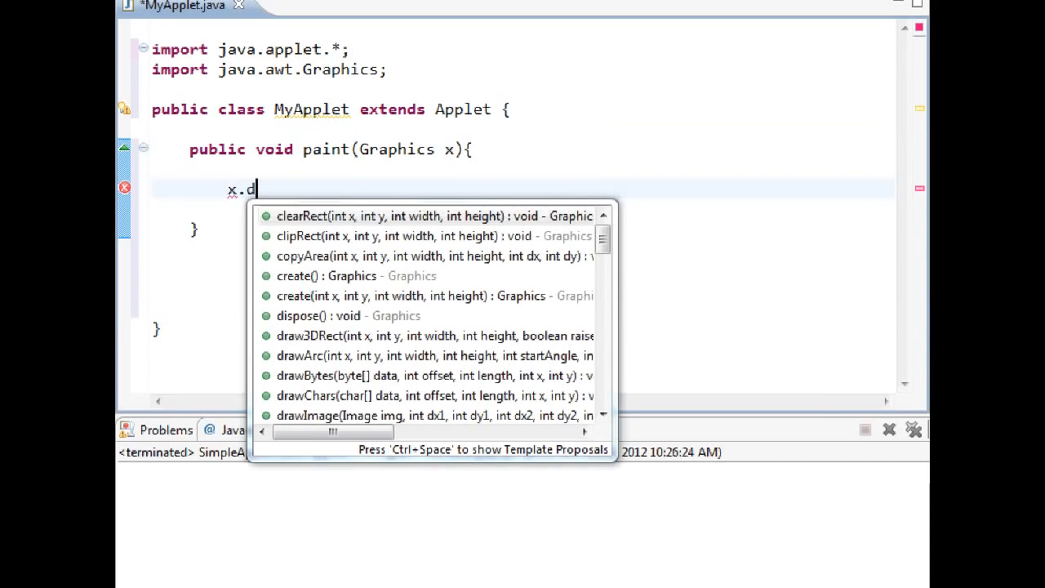
{"action": "type", "text": "raws"}
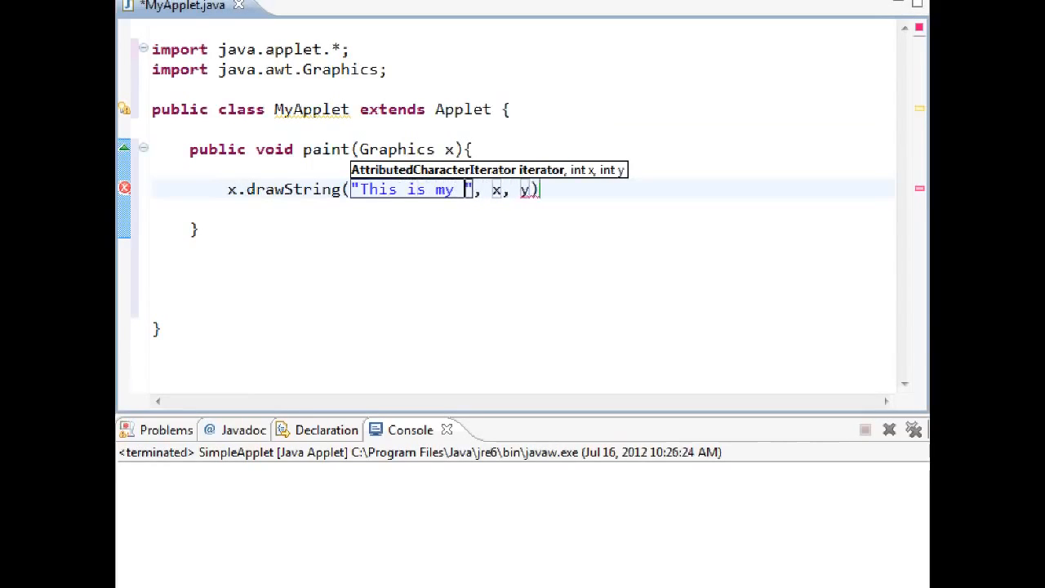
{"action": "type", "text": "very first app"}
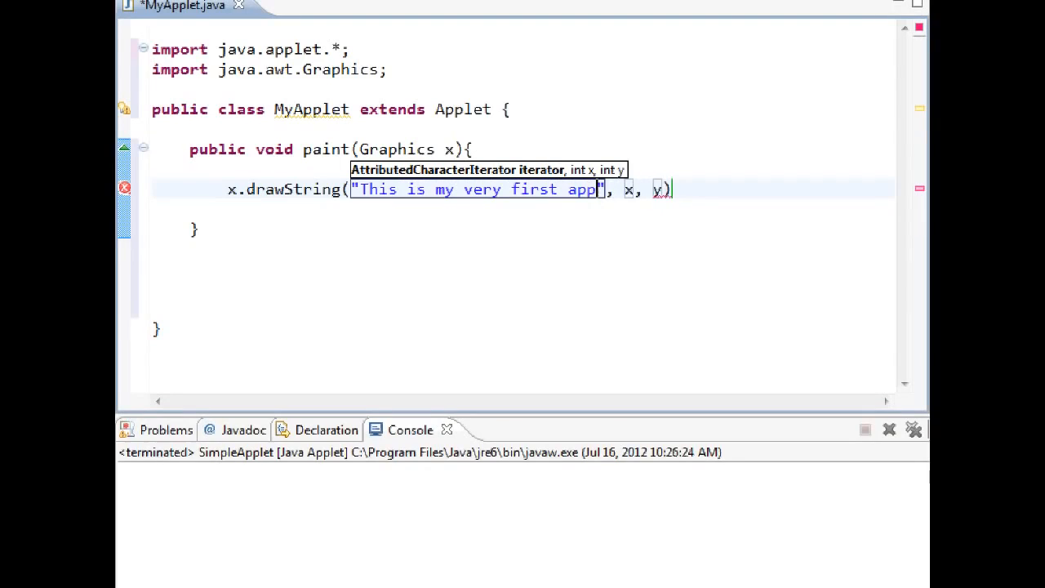
{"action": "type", "text": "let"}
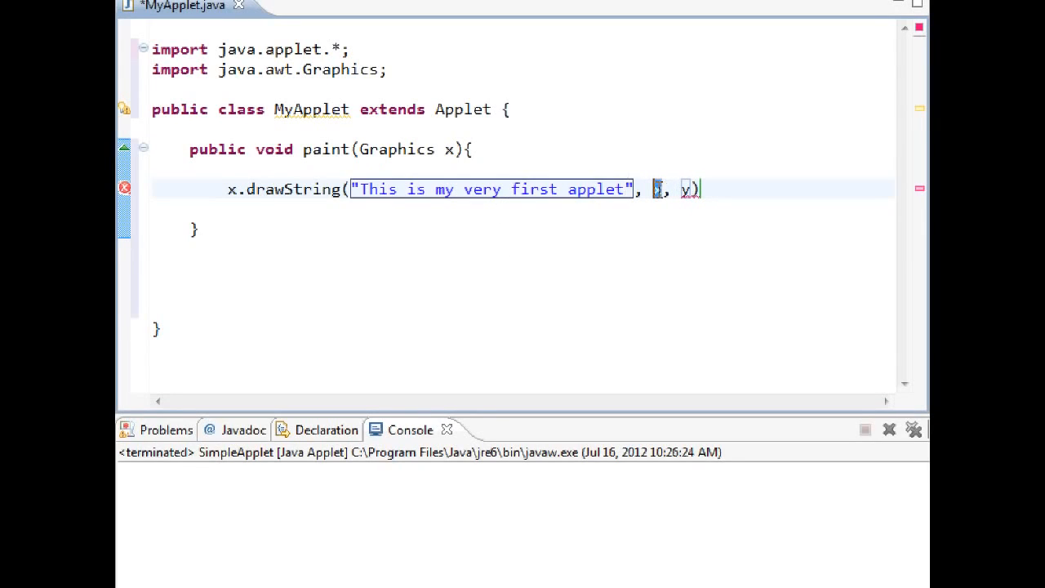
{"action": "type", "text": "1"}
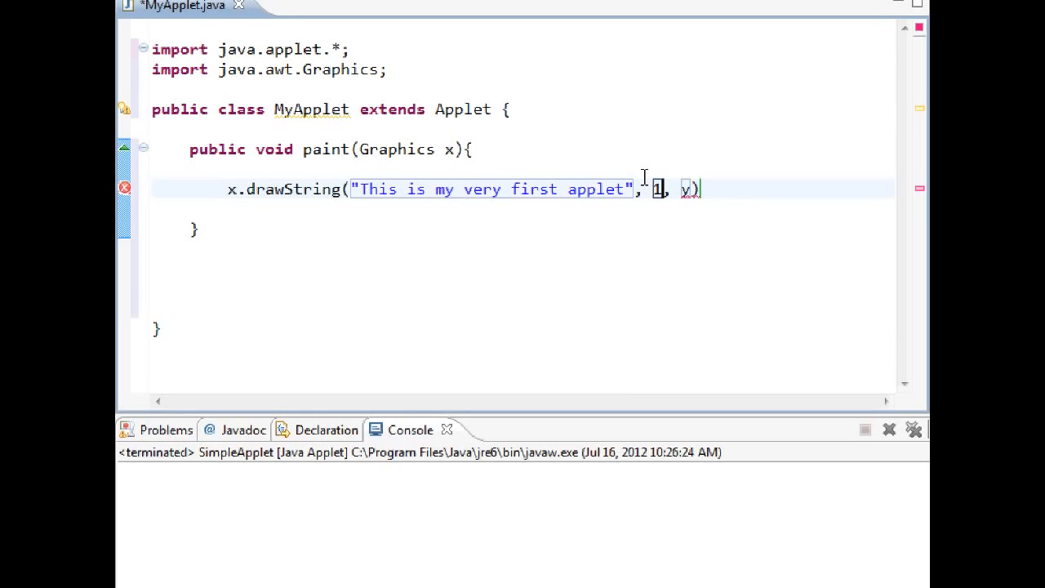
{"action": "type", "text": "00"}
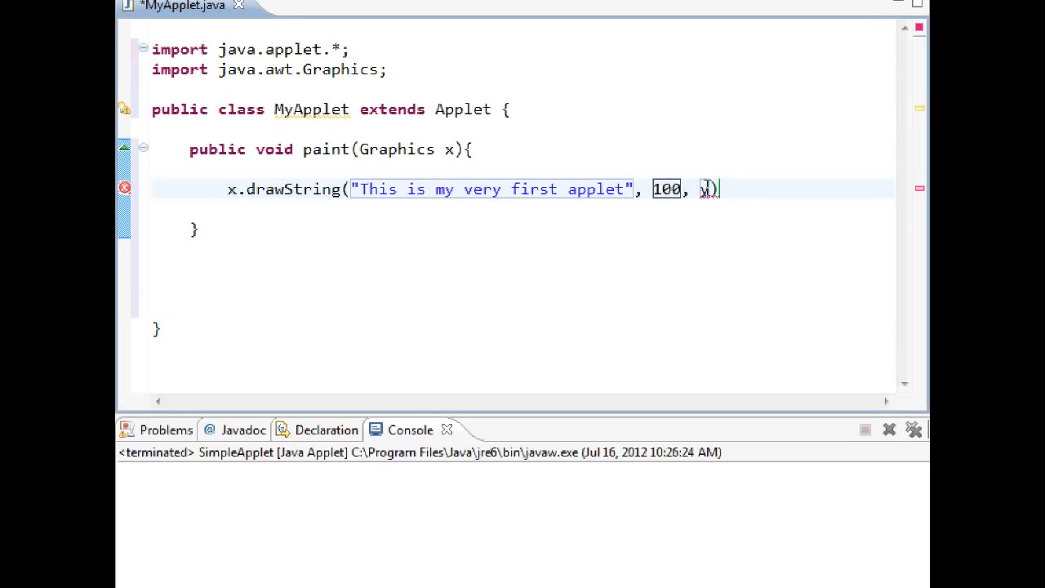
{"action": "type", "text": "200"}
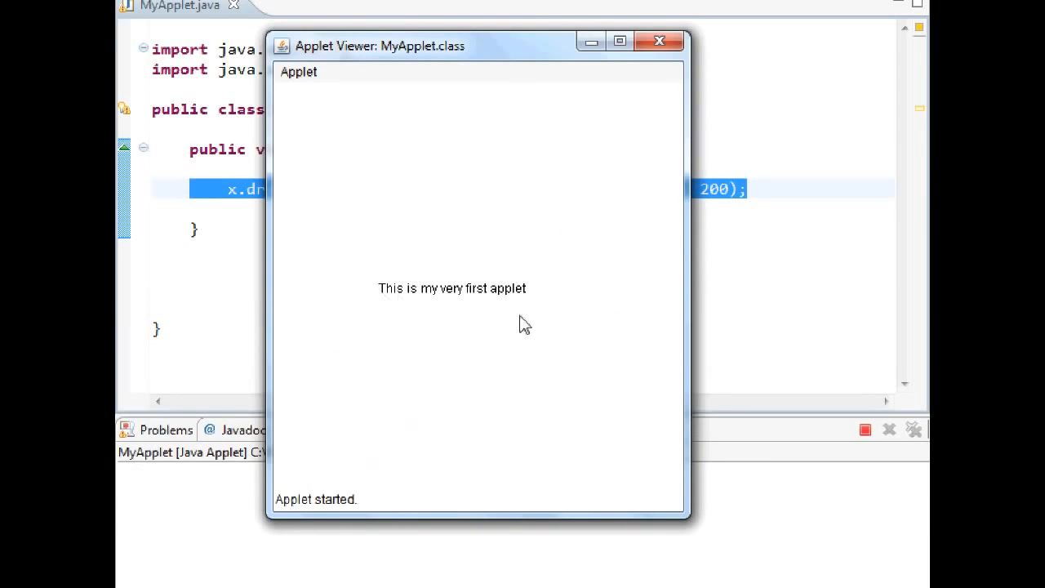
{"action": "mouse_move", "coordinate": [438, 141]}
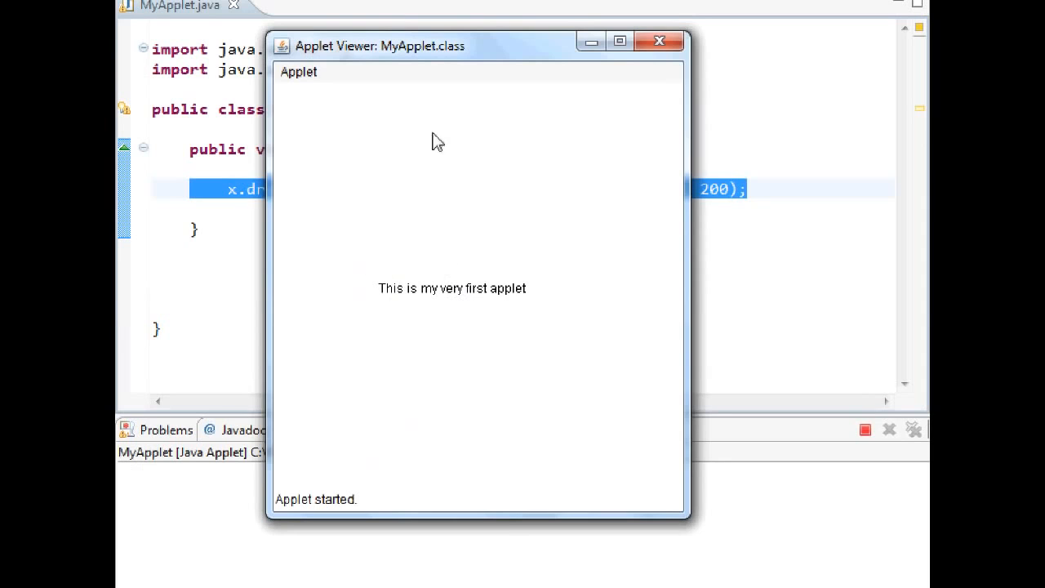
{"action": "mouse_move", "coordinate": [477, 242]}
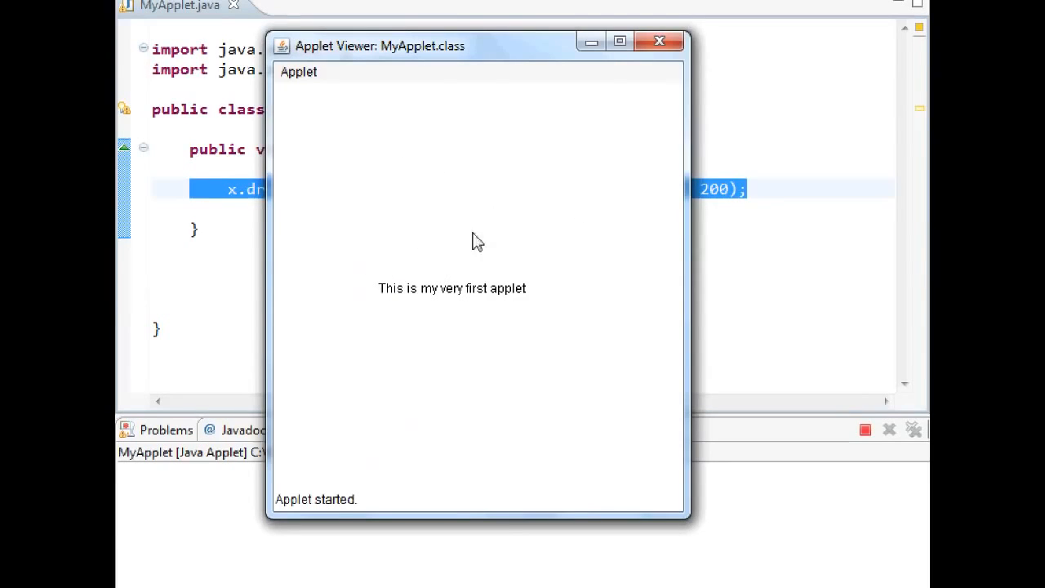
{"action": "mouse_move", "coordinate": [601, 166]}
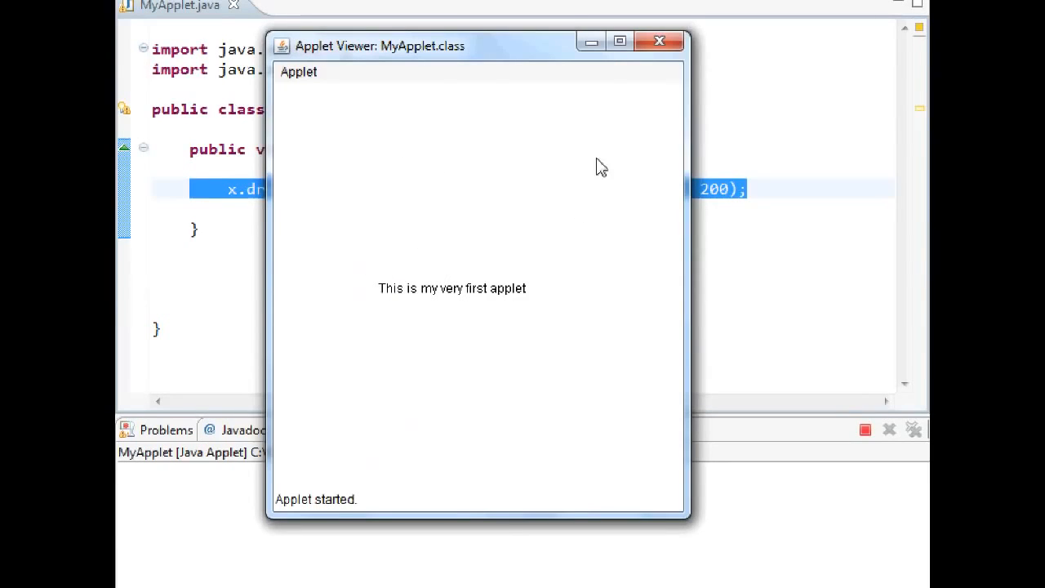
{"action": "mouse_move", "coordinate": [611, 145]}
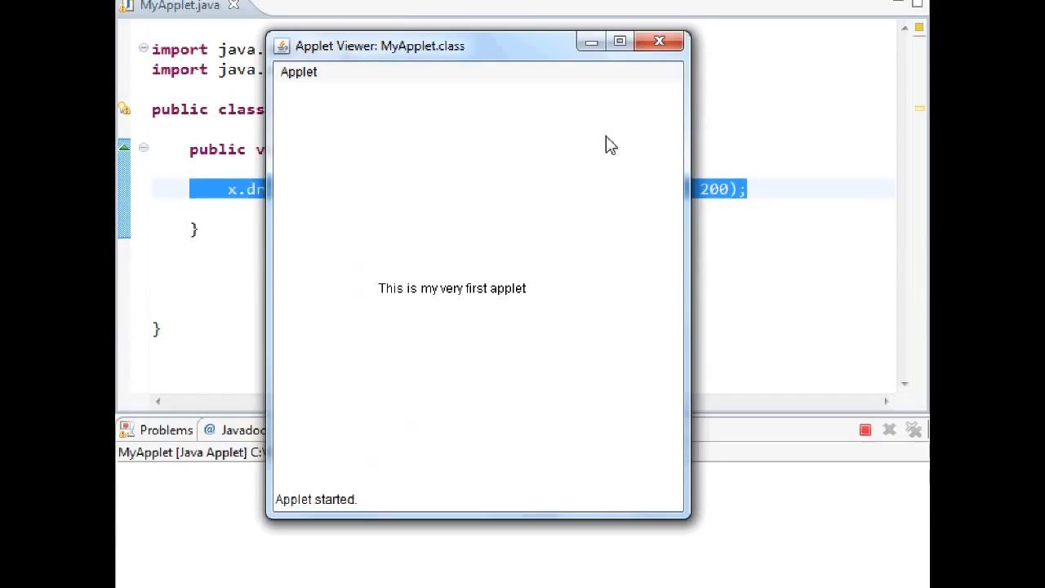
{"action": "mouse_move", "coordinate": [611, 95]}
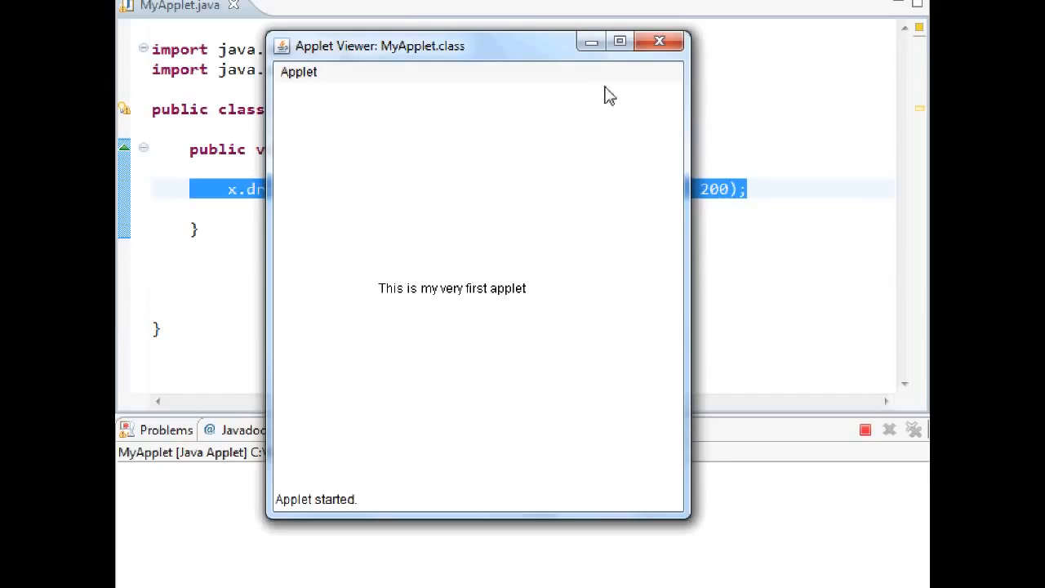